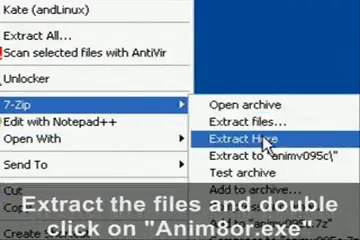
# - Extract the downloaded Anim8or archive here and launch Anim8or.exe
pyautogui.click(248, 134)
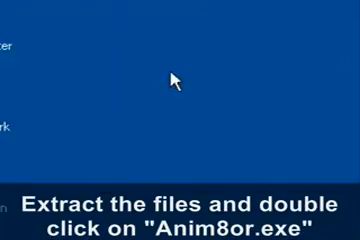
pyautogui.doubleClick(170, 84)
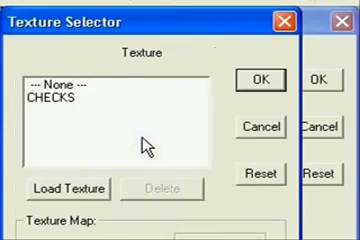
# - Pick the CHECKS texture for the material, confirm it, and apply it to the sphere
pyautogui.click(64, 188)
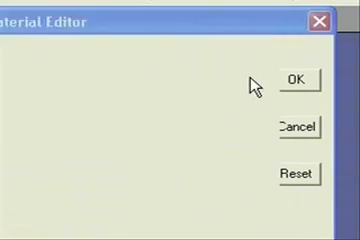
pyautogui.click(300, 80)
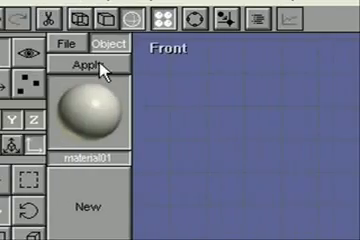
pyautogui.click(84, 66)
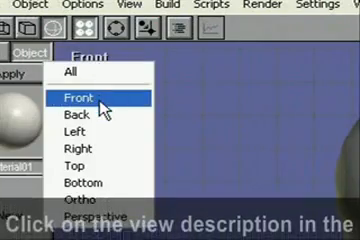
# - Switch the workspace to the Front view of the egg object
pyautogui.click(88, 96)
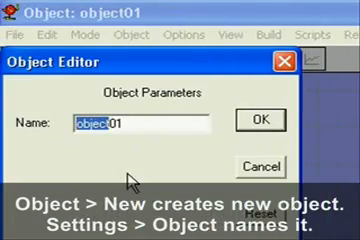
# - Rename the new object and place the outline text 'Egg' in it
pyautogui.click(260, 120)
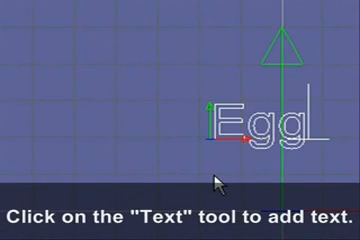
pyautogui.click(116, 8)
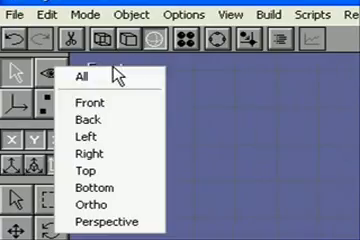
# - Choose a view and extrude the Egg text with Length 10 to give it depth
pyautogui.click(88, 188)
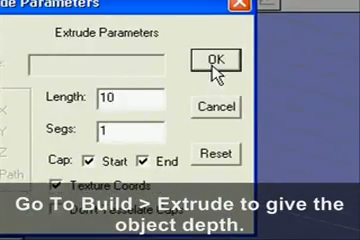
pyautogui.click(210, 56)
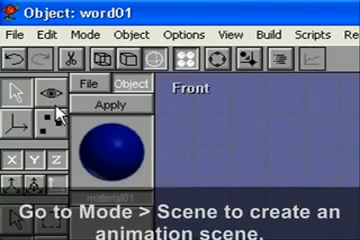
# - Switch to Scene mode, creating scene01, and select the camera
pyautogui.click(84, 34)
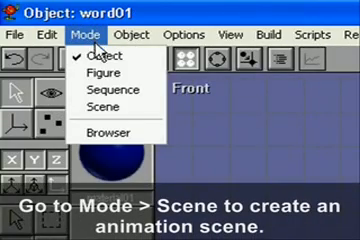
pyautogui.click(104, 104)
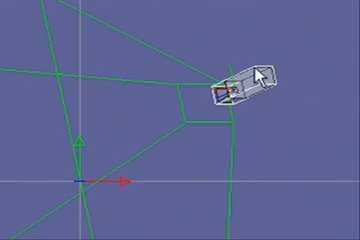
pyautogui.click(160, 34)
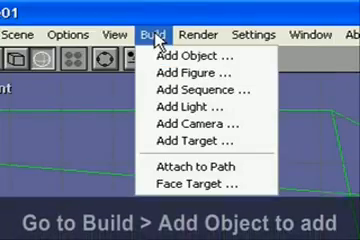
# - Add the word01 object to the scene and confirm it as the camera's target
pyautogui.click(186, 56)
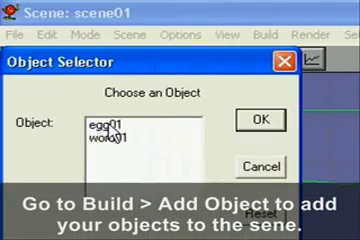
pyautogui.click(262, 116)
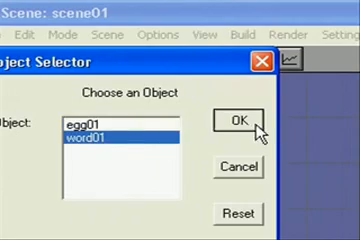
pyautogui.click(238, 120)
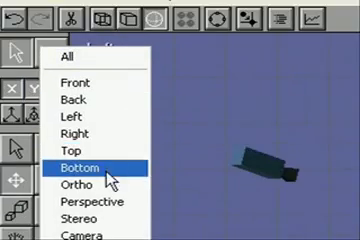
# - Show scene01 from the Front so the checkered ground plane fills the viewport
pyautogui.click(88, 168)
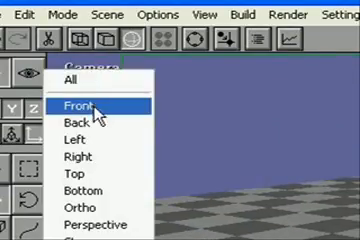
pyautogui.click(76, 102)
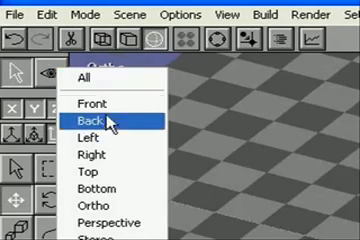
# - Show the scene from the Back, then in all four viewports at once
pyautogui.click(88, 118)
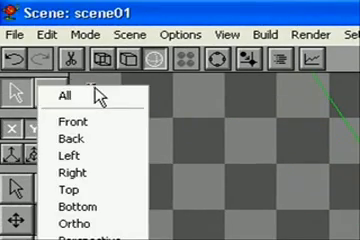
pyautogui.click(60, 92)
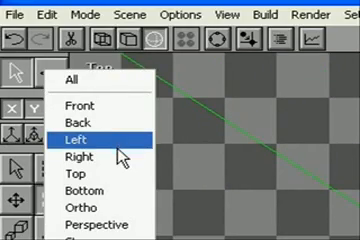
# - Show the scene from the Left and adjust the camera keyframes along its curved path
pyautogui.click(76, 104)
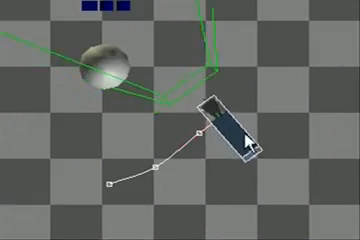
pyautogui.click(104, 8)
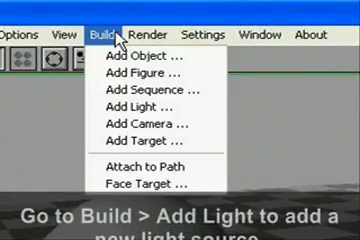
# - Add a light source shining on the egg and show all views at once
pyautogui.click(136, 108)
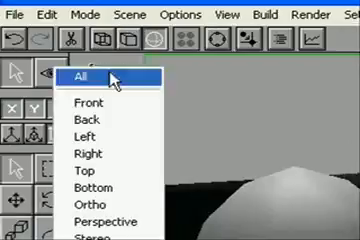
pyautogui.click(88, 160)
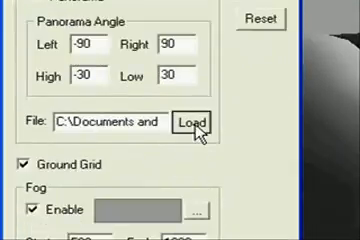
# - Load a panorama image file as the scene background
pyautogui.click(198, 122)
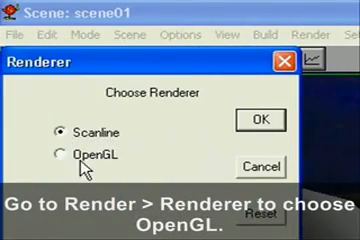
# - Switch the renderer to OpenGL and render the movie with default video compression
pyautogui.click(260, 118)
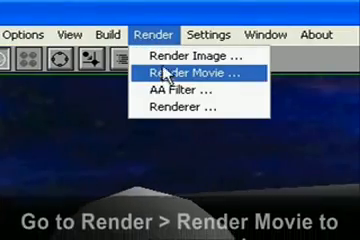
pyautogui.click(184, 72)
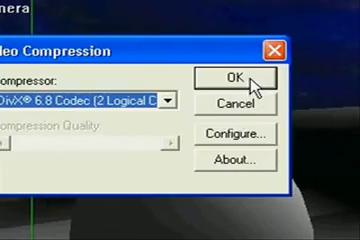
pyautogui.click(236, 78)
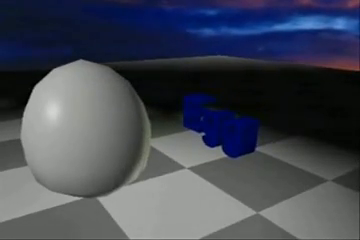